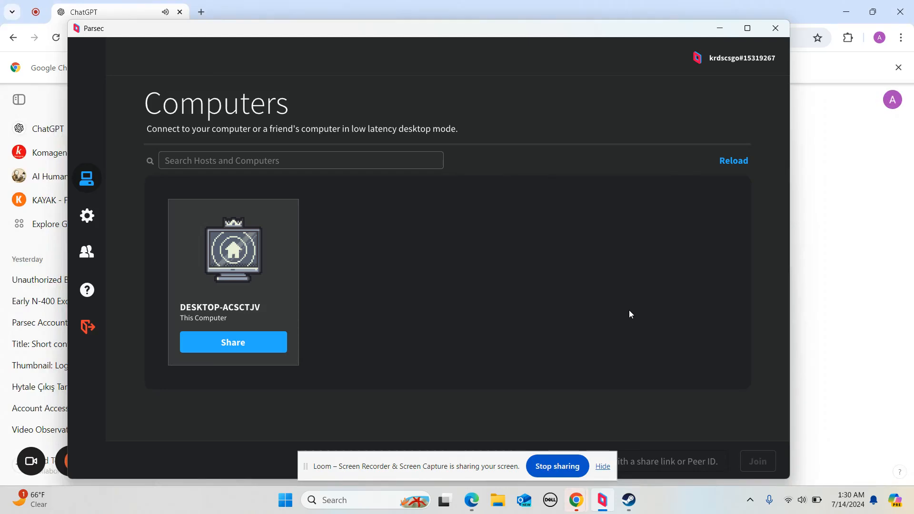
{"action": "mouse_move", "coordinate": [411, 294]}
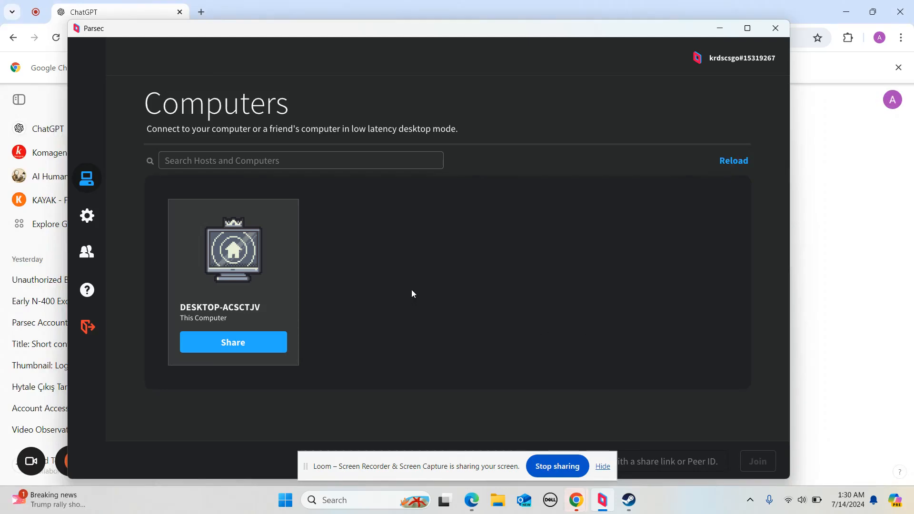
Open Parsec Settings, glance back at the Computers list, then return to Settings
{"action": "left_click", "coordinate": [86, 215]}
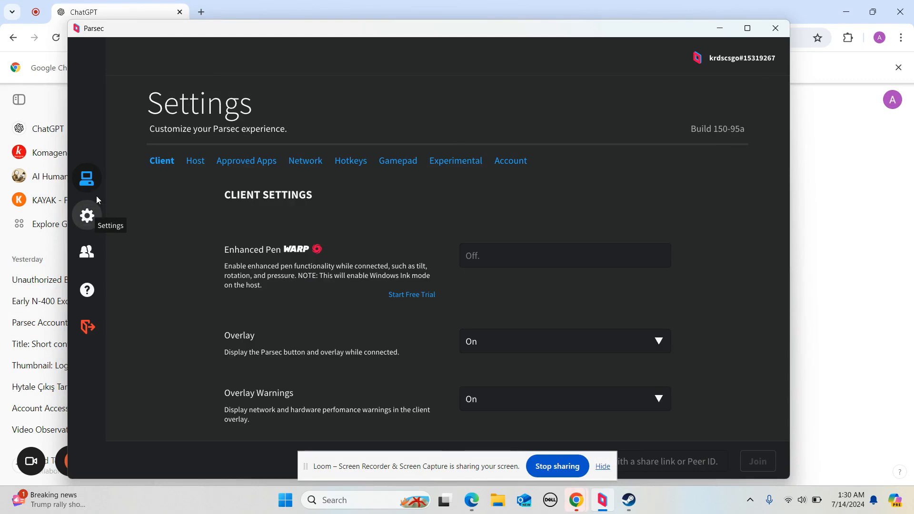
{"action": "left_click", "coordinate": [87, 177]}
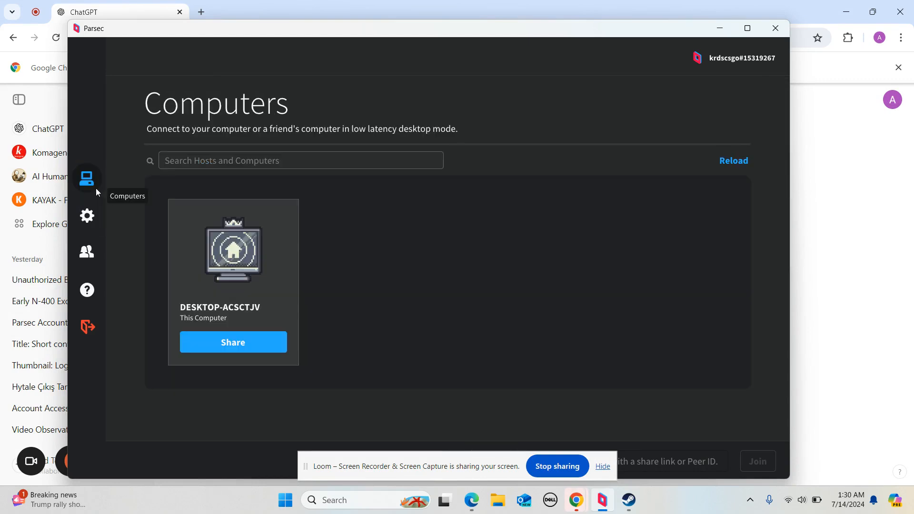
{"action": "mouse_move", "coordinate": [86, 215]}
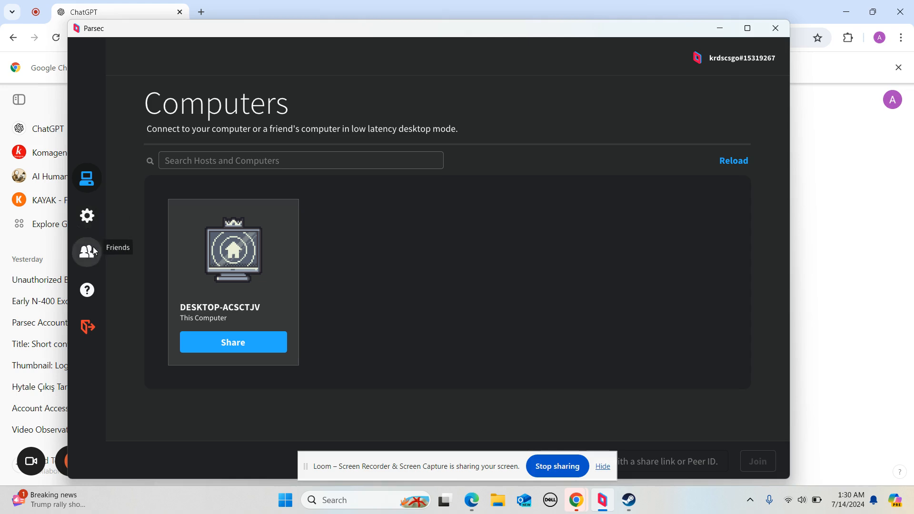
{"action": "left_click", "coordinate": [86, 215]}
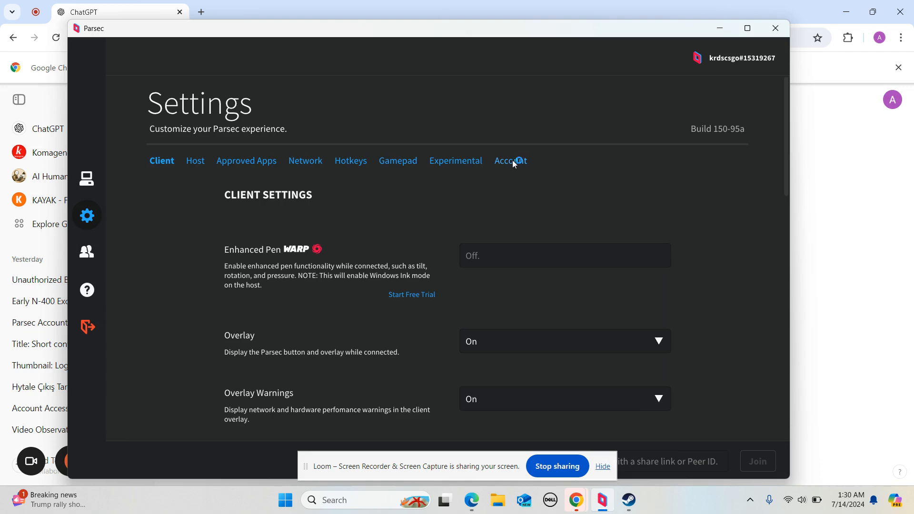
Open the Account page on dash.parsec.app and scroll through its General section
{"action": "left_click", "coordinate": [509, 161]}
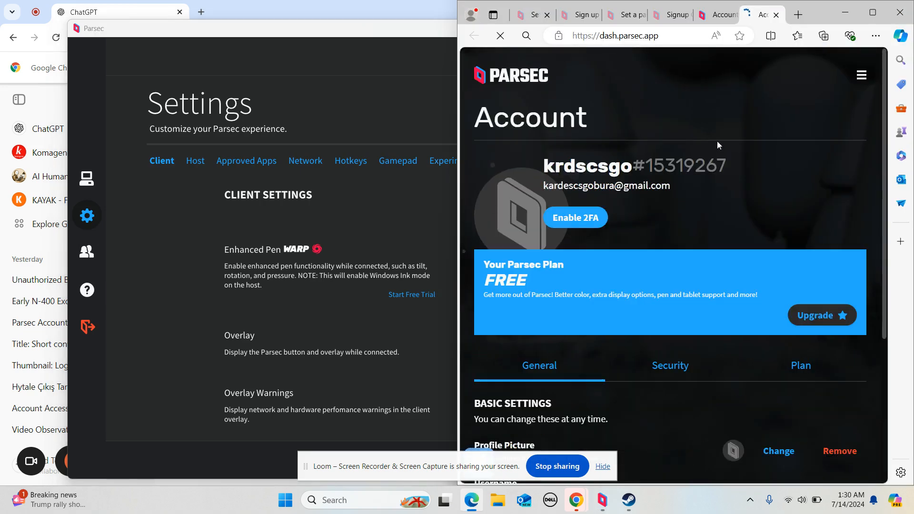
{"action": "scroll", "scroll_direction": "down", "scroll_amount": 3}
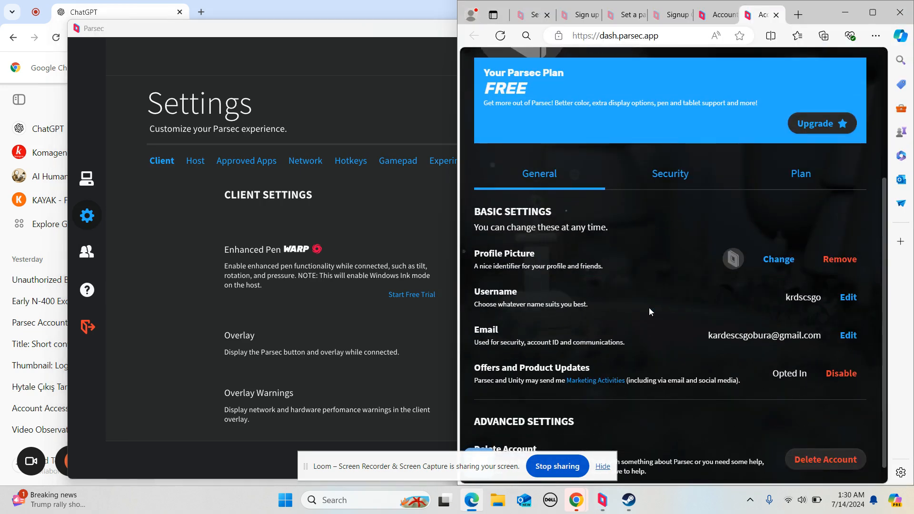
{"action": "scroll", "scroll_direction": "down", "scroll_amount": 3}
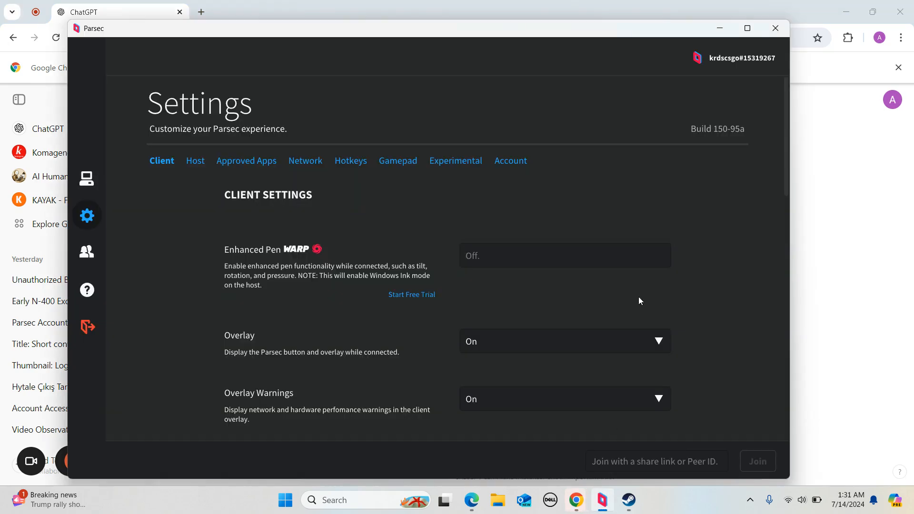
{"action": "mouse_move", "coordinate": [472, 500]}
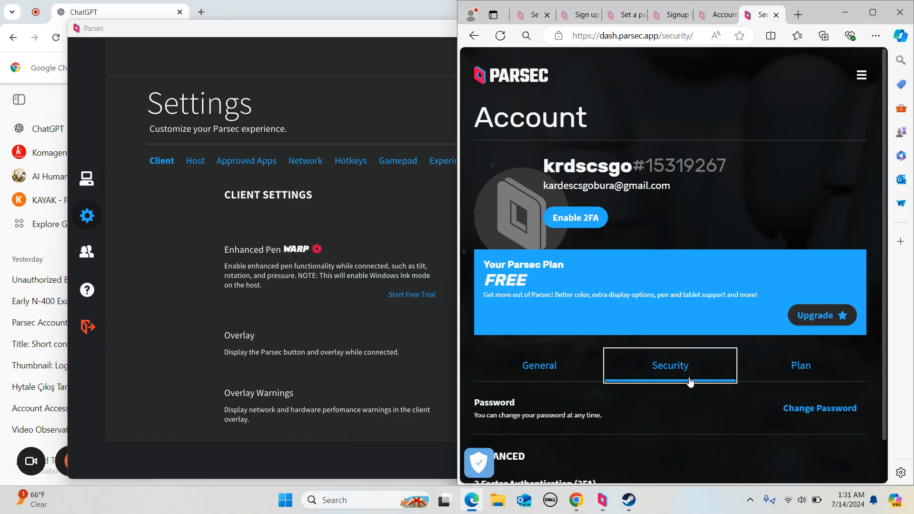
Scroll the Security section and bring up the empty Change Password form
{"action": "scroll", "scroll_direction": "down", "scroll_amount": 3}
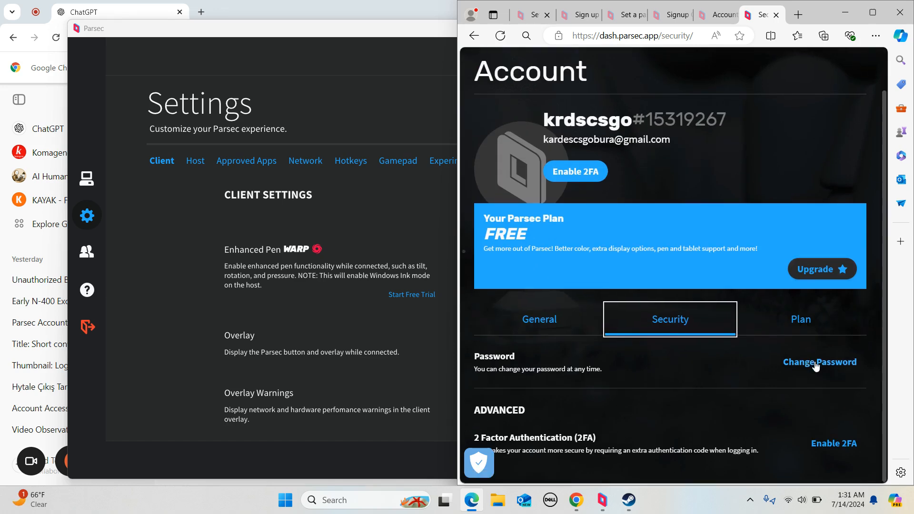
{"action": "left_click", "coordinate": [820, 362]}
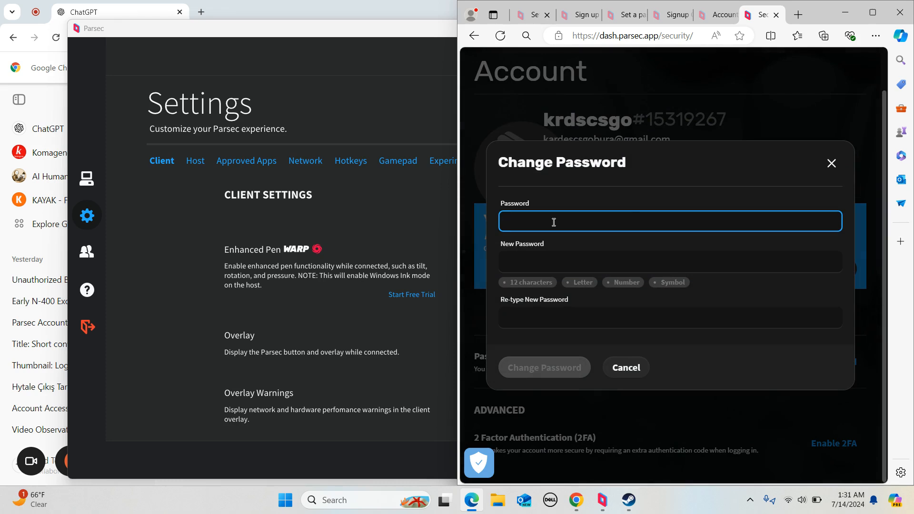
{"action": "left_click", "coordinate": [670, 262]}
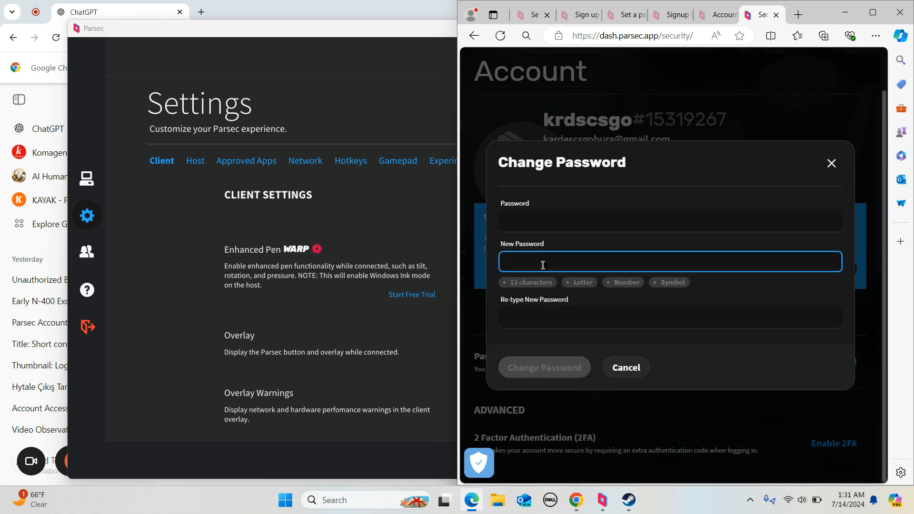
{"action": "left_click", "coordinate": [670, 221]}
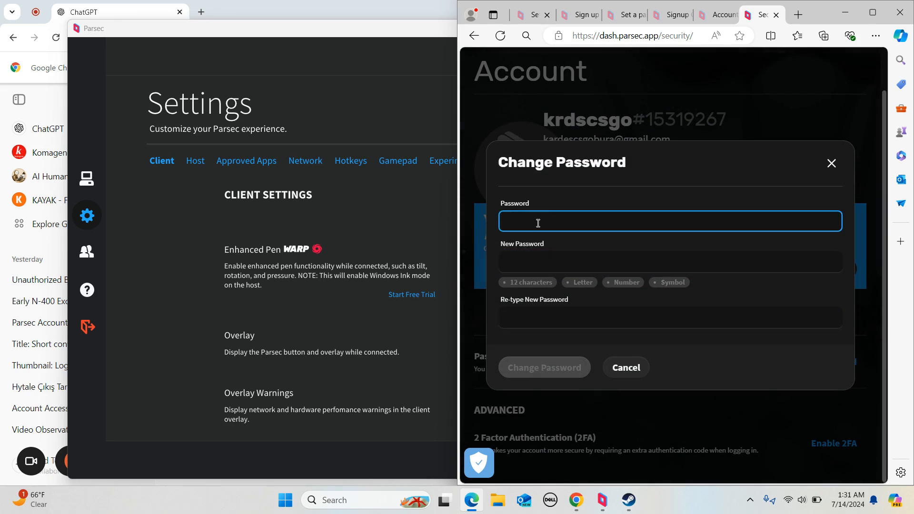
{"action": "left_click", "coordinate": [669, 262]}
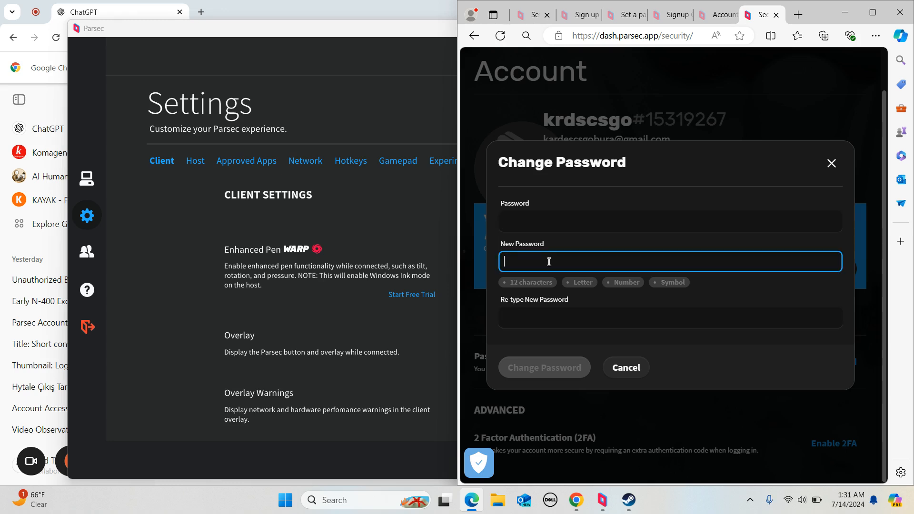
{"action": "mouse_move", "coordinate": [531, 278]}
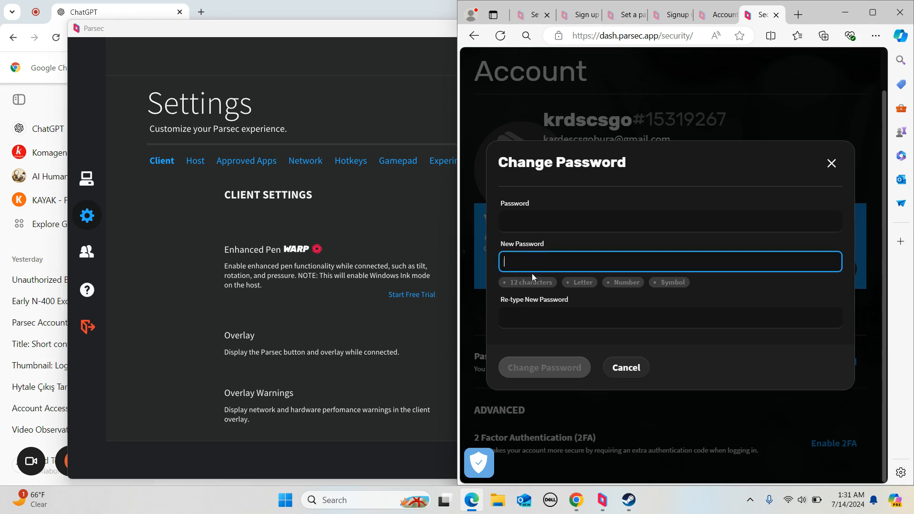
{"action": "left_click", "coordinate": [670, 220]}
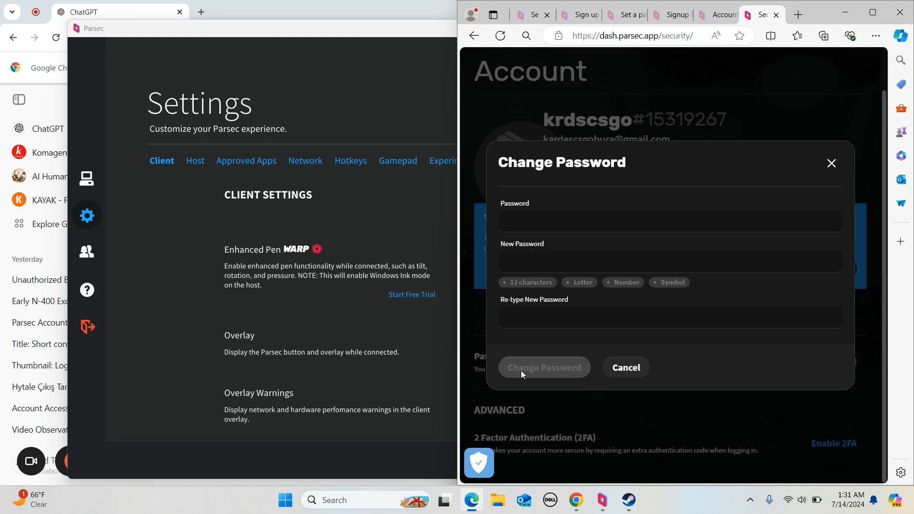
{"action": "mouse_move", "coordinate": [324, 46]}
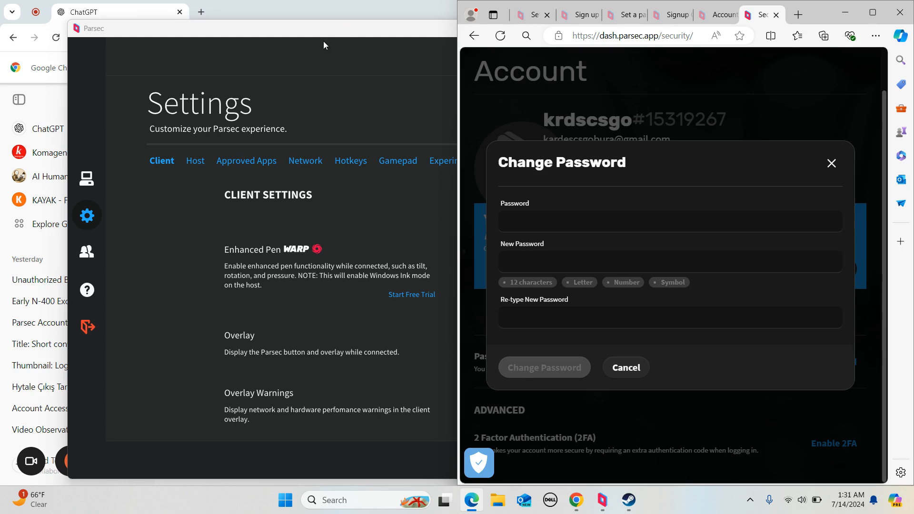
{"action": "left_click", "coordinate": [670, 221]}
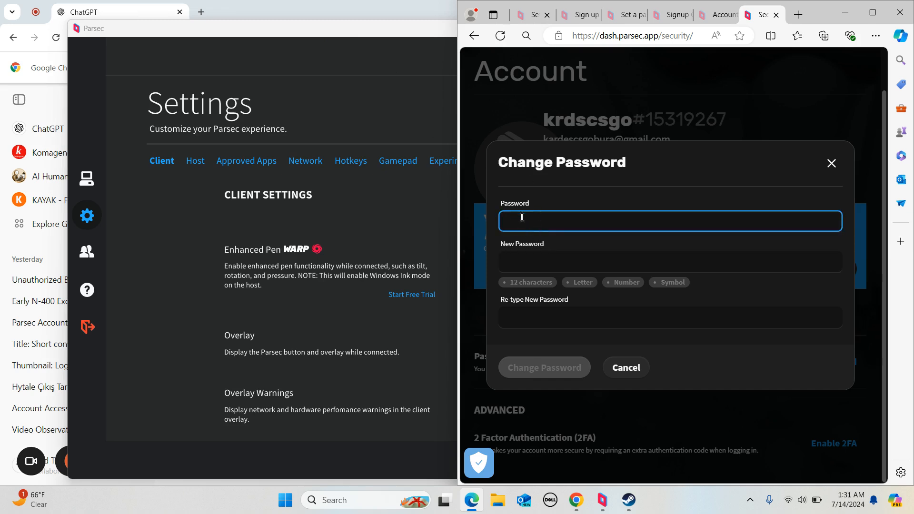
{"action": "left_click", "coordinate": [669, 261]}
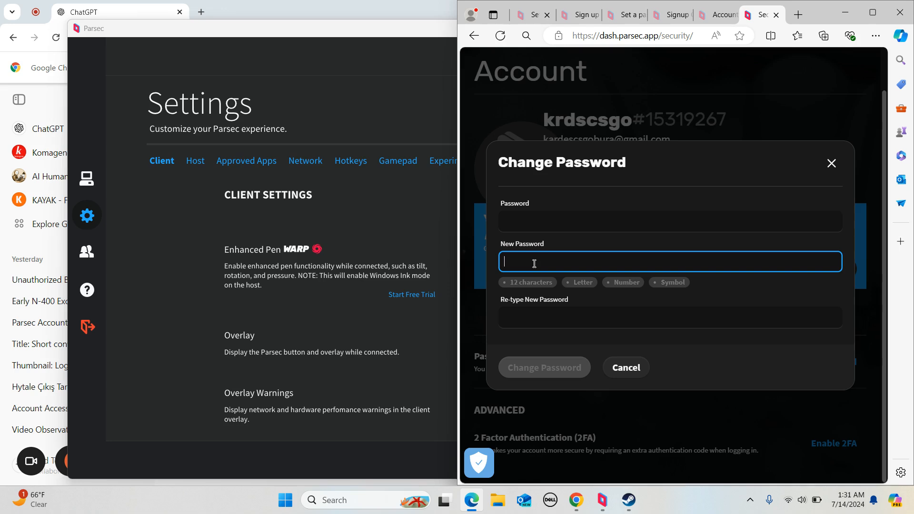
{"action": "mouse_move", "coordinate": [596, 276]}
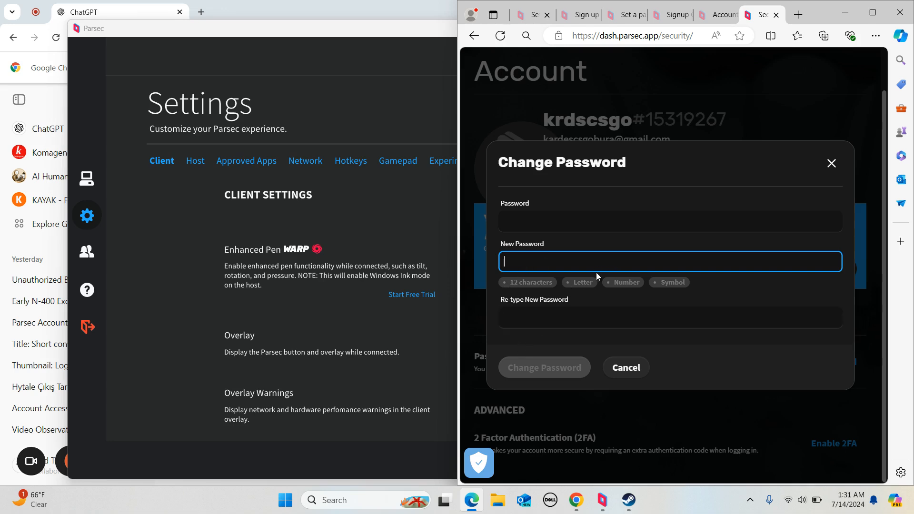
{"action": "mouse_move", "coordinate": [421, 56]}
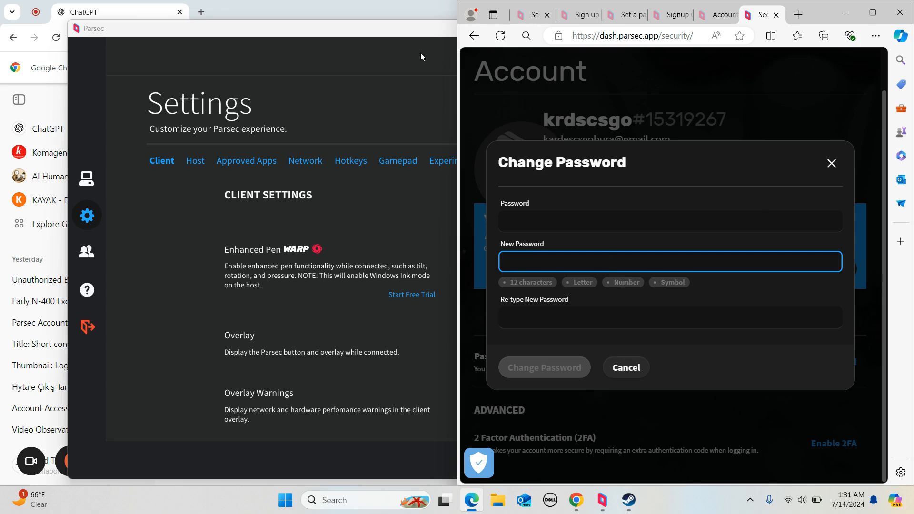
{"action": "mouse_move", "coordinate": [372, 13]}
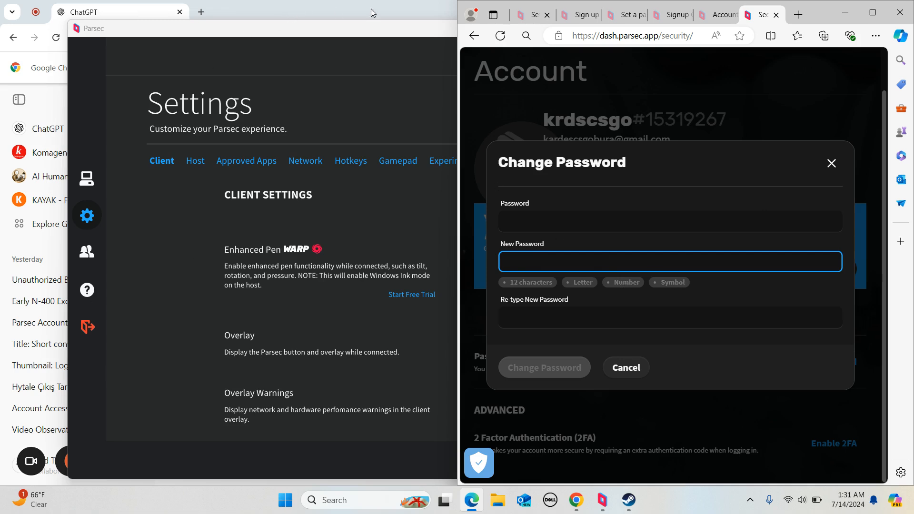
{"action": "mouse_move", "coordinate": [345, 30]}
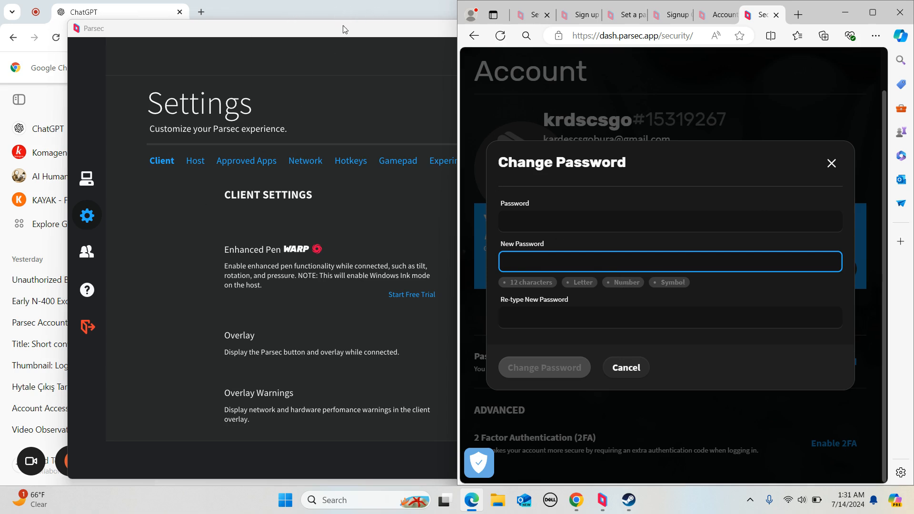